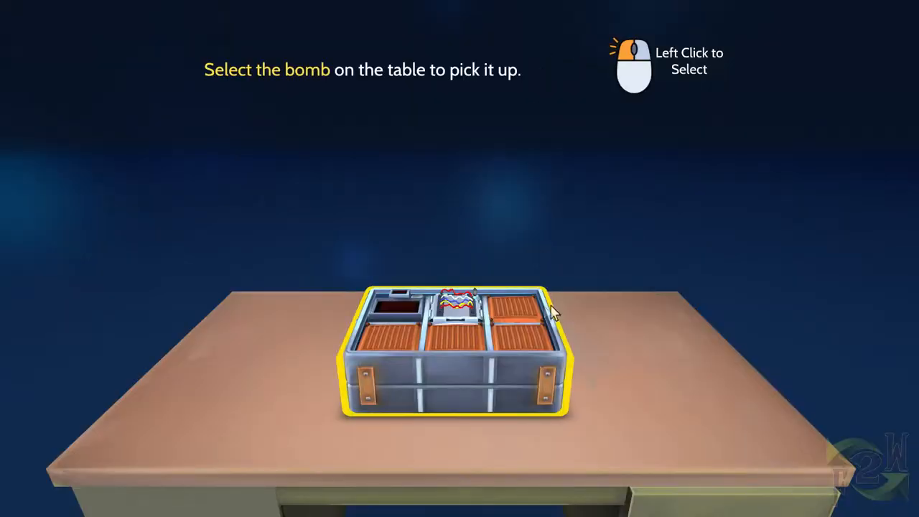
Step: Pick up the second bomb, press its button module's button, and set it back on the table
click(453, 352)
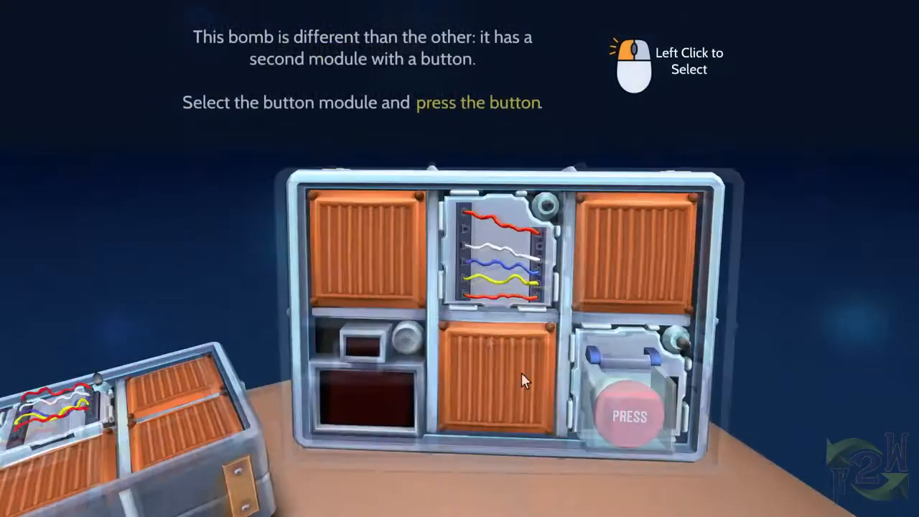
click(629, 415)
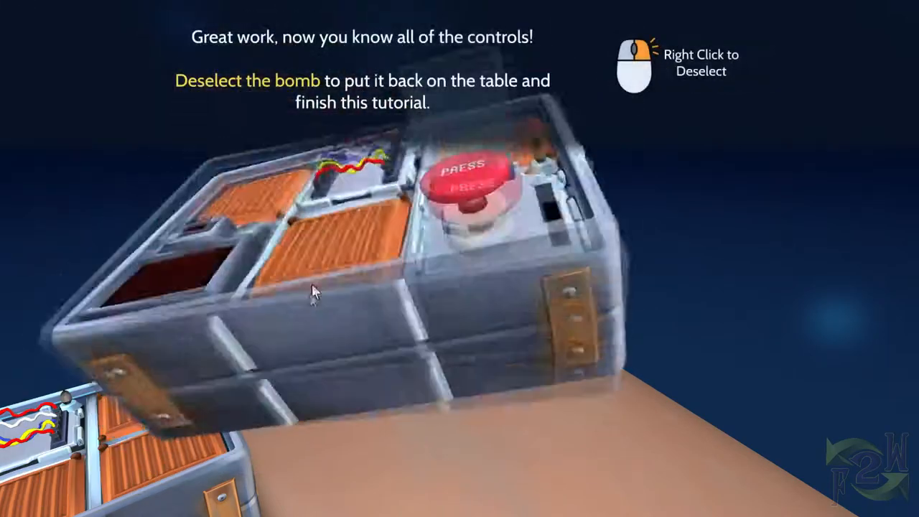
right_click(313, 290)
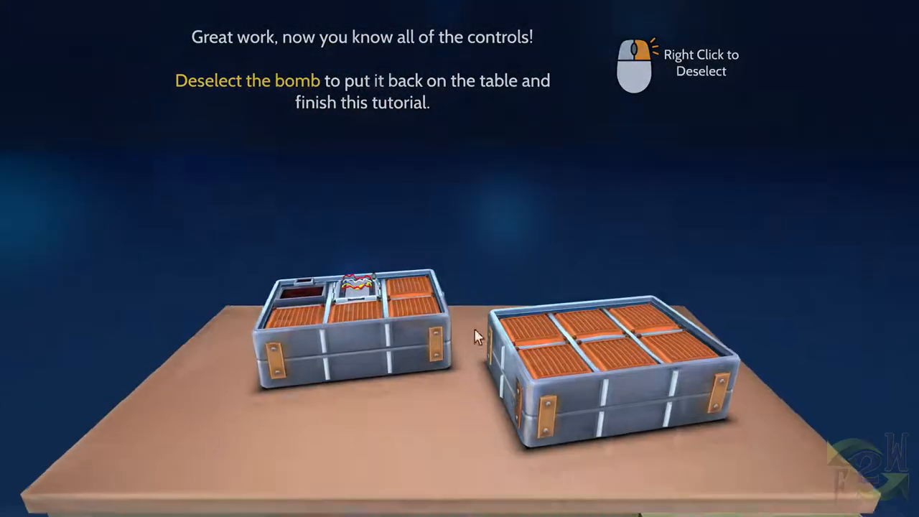